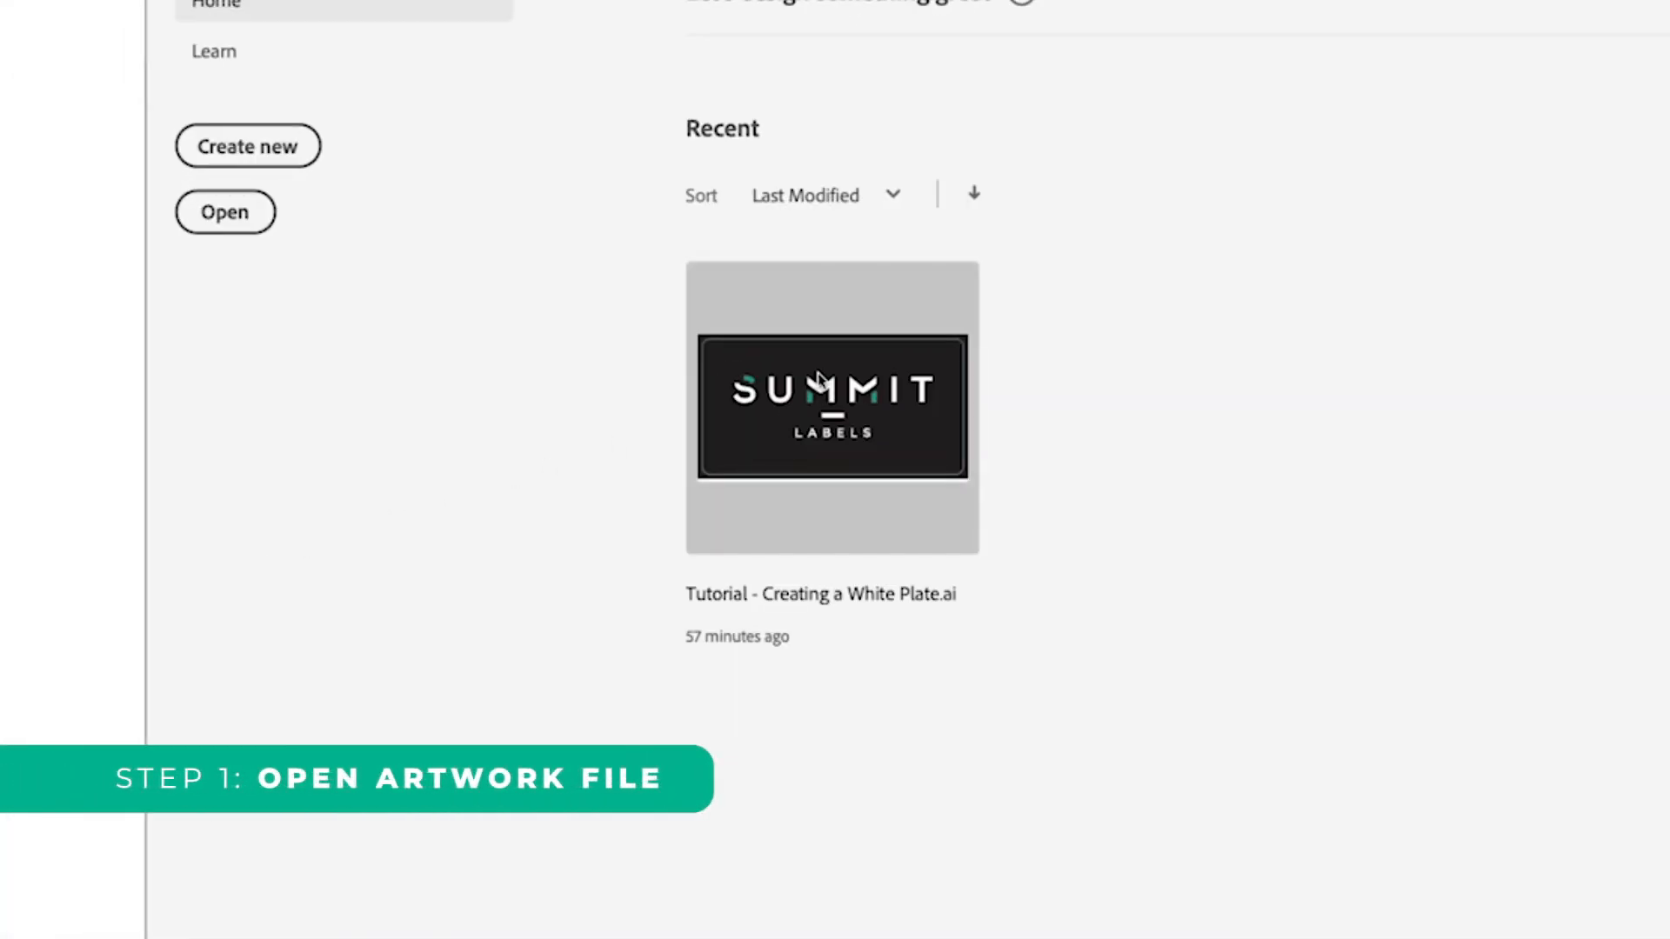
Step: Open the recent Summit Labels file from the Home screen
{"action": "double_click", "coordinate": [831, 407]}
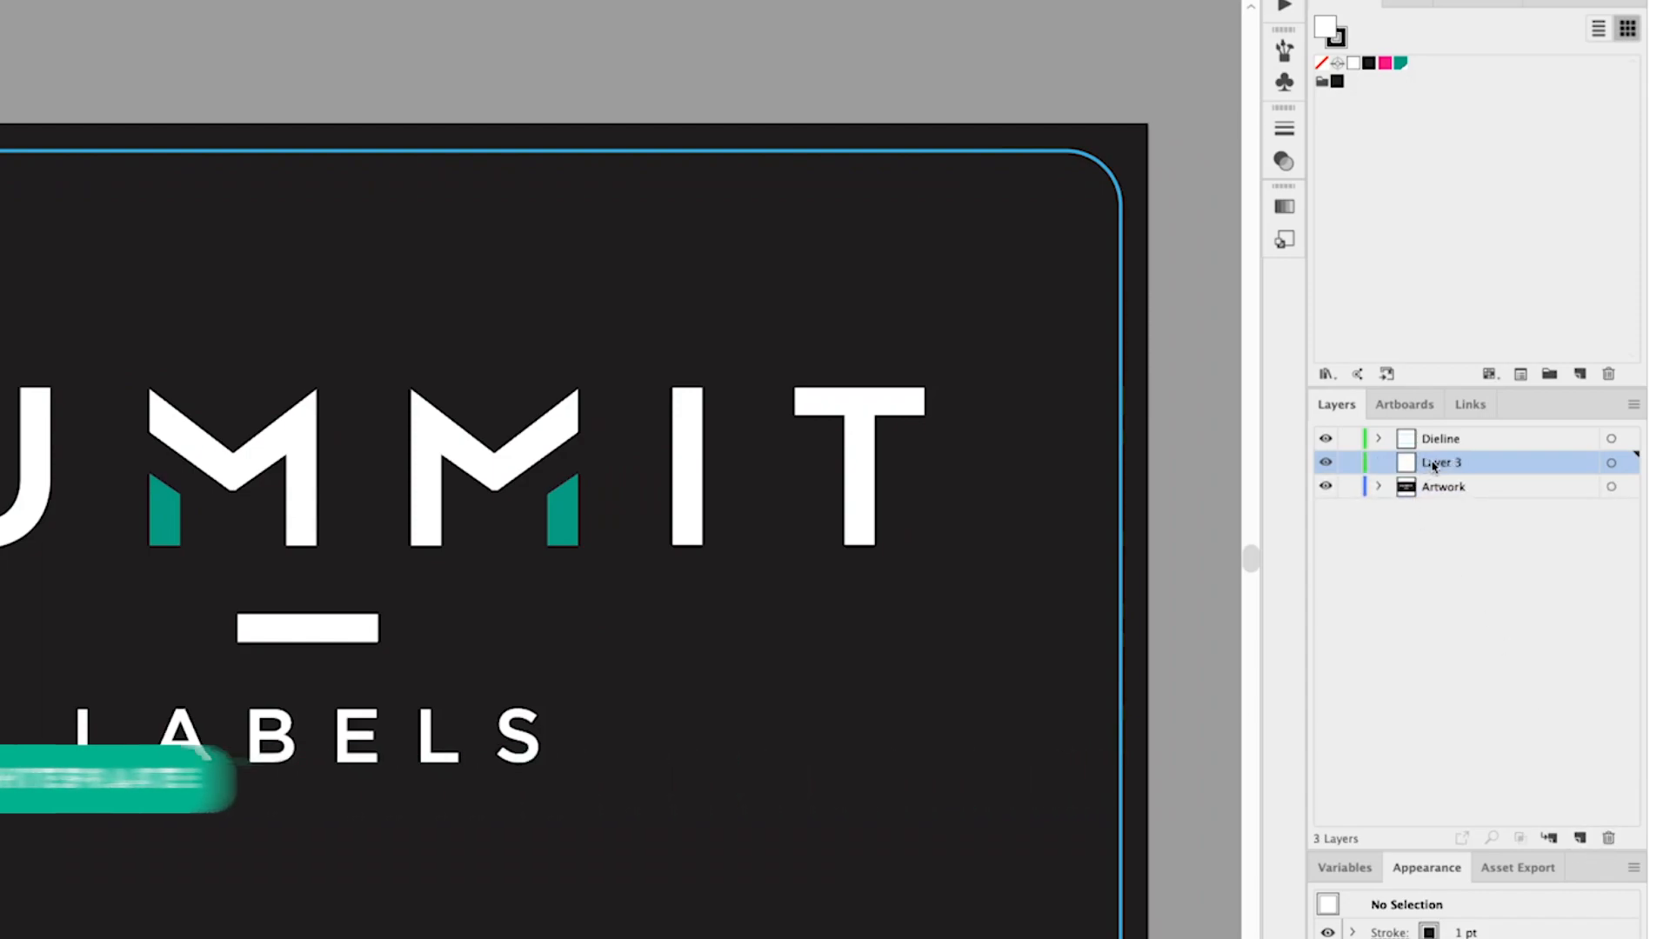
Step: Rename the new layer to 'White Plate'
{"action": "double_click", "coordinate": [1440, 463]}
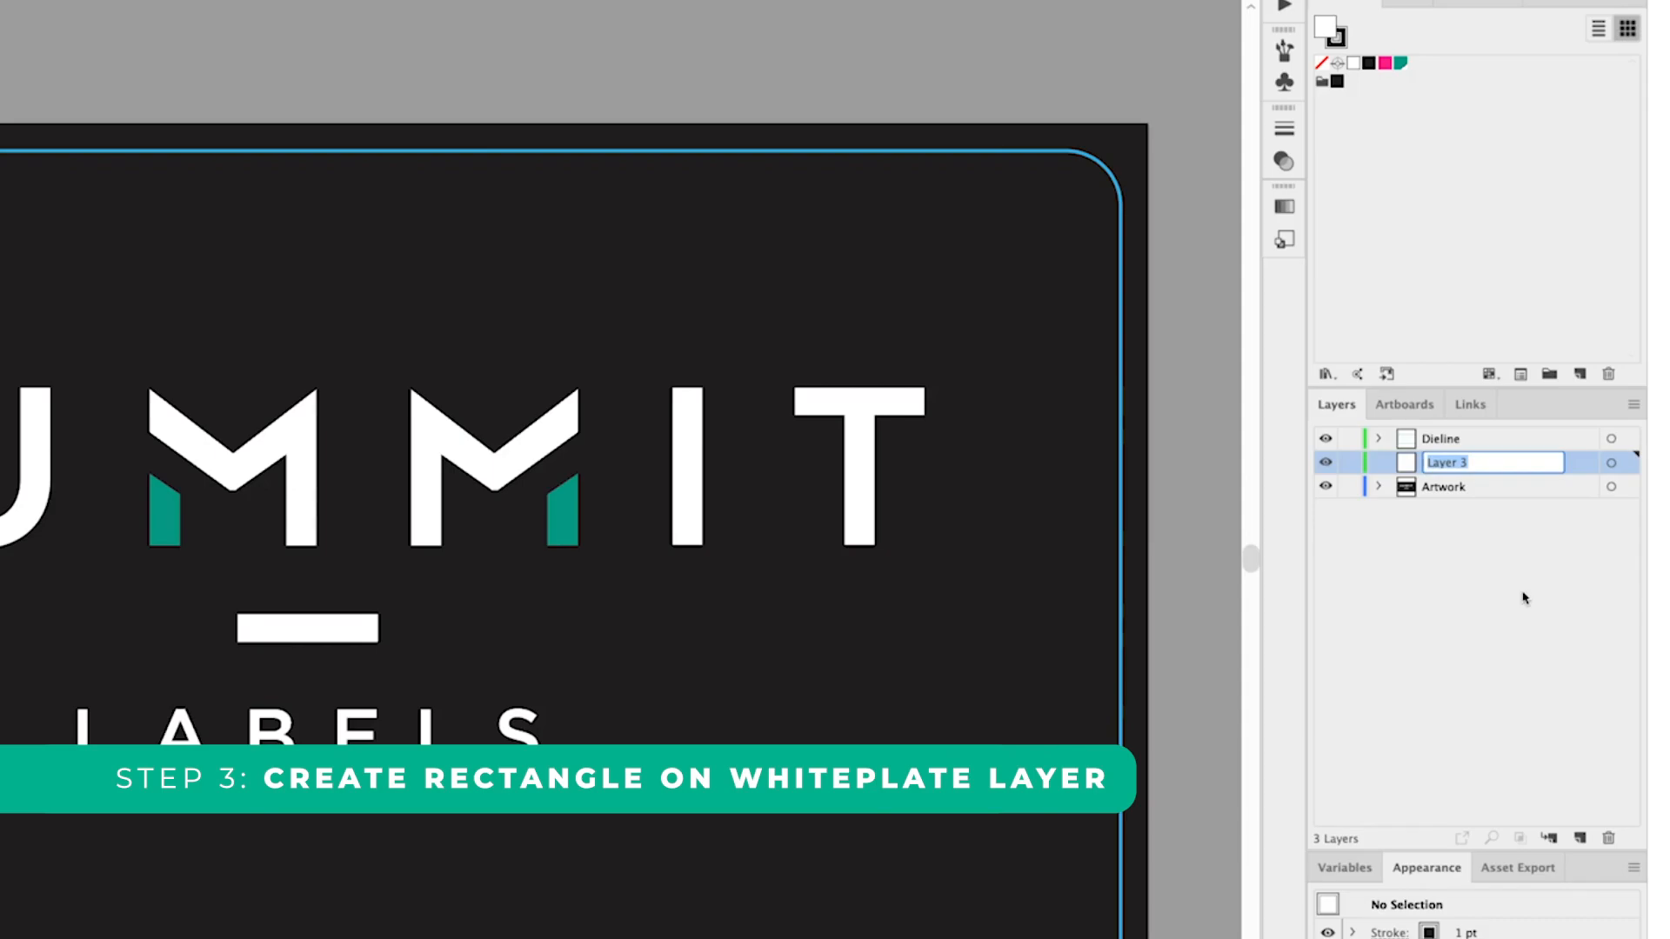
{"action": "type", "text": "White Plate"}
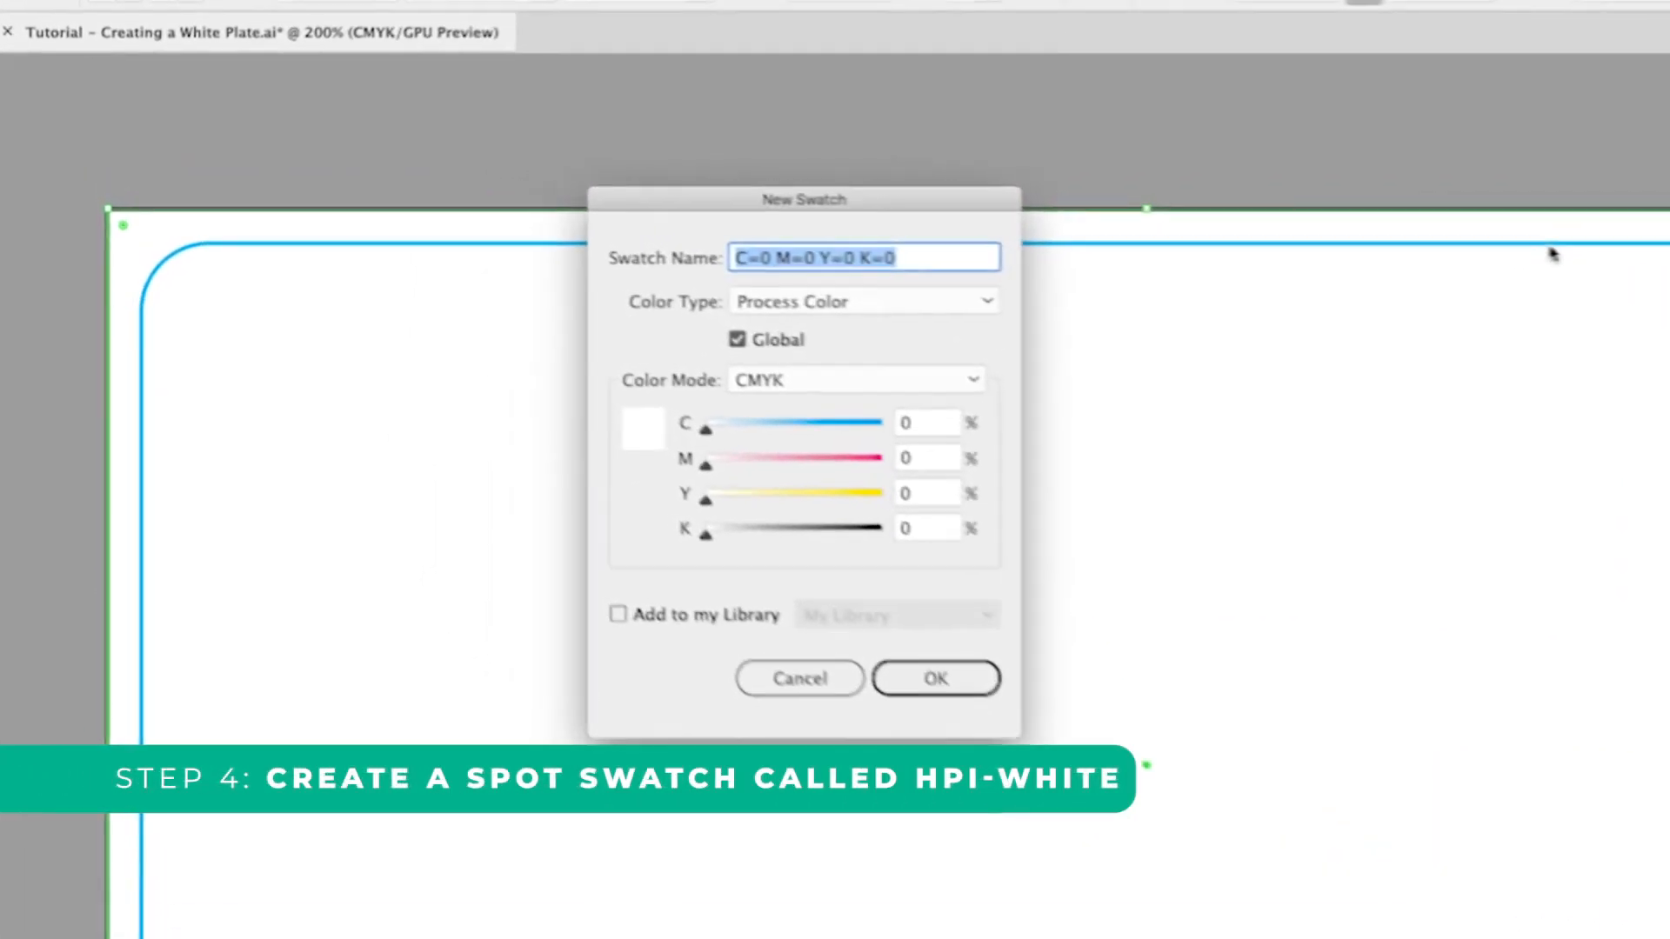
Step: Define a new swatch named 'HPI White' with 100% magenta
{"action": "type", "text": "HPI White"}
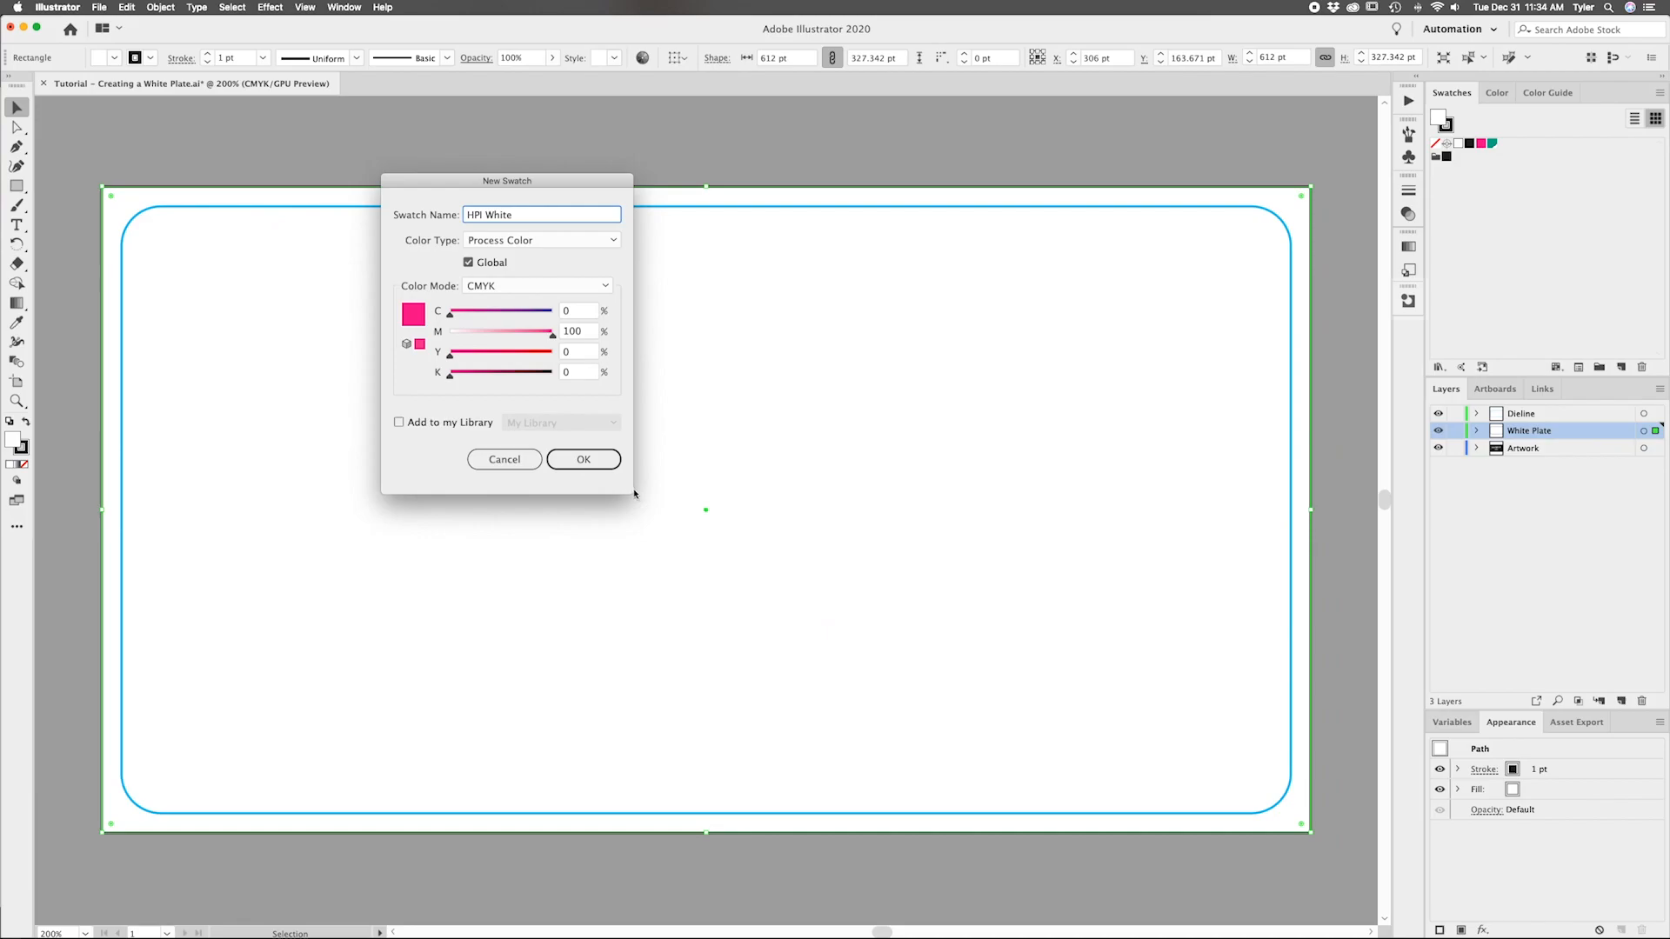
{"action": "left_click", "coordinate": [583, 459]}
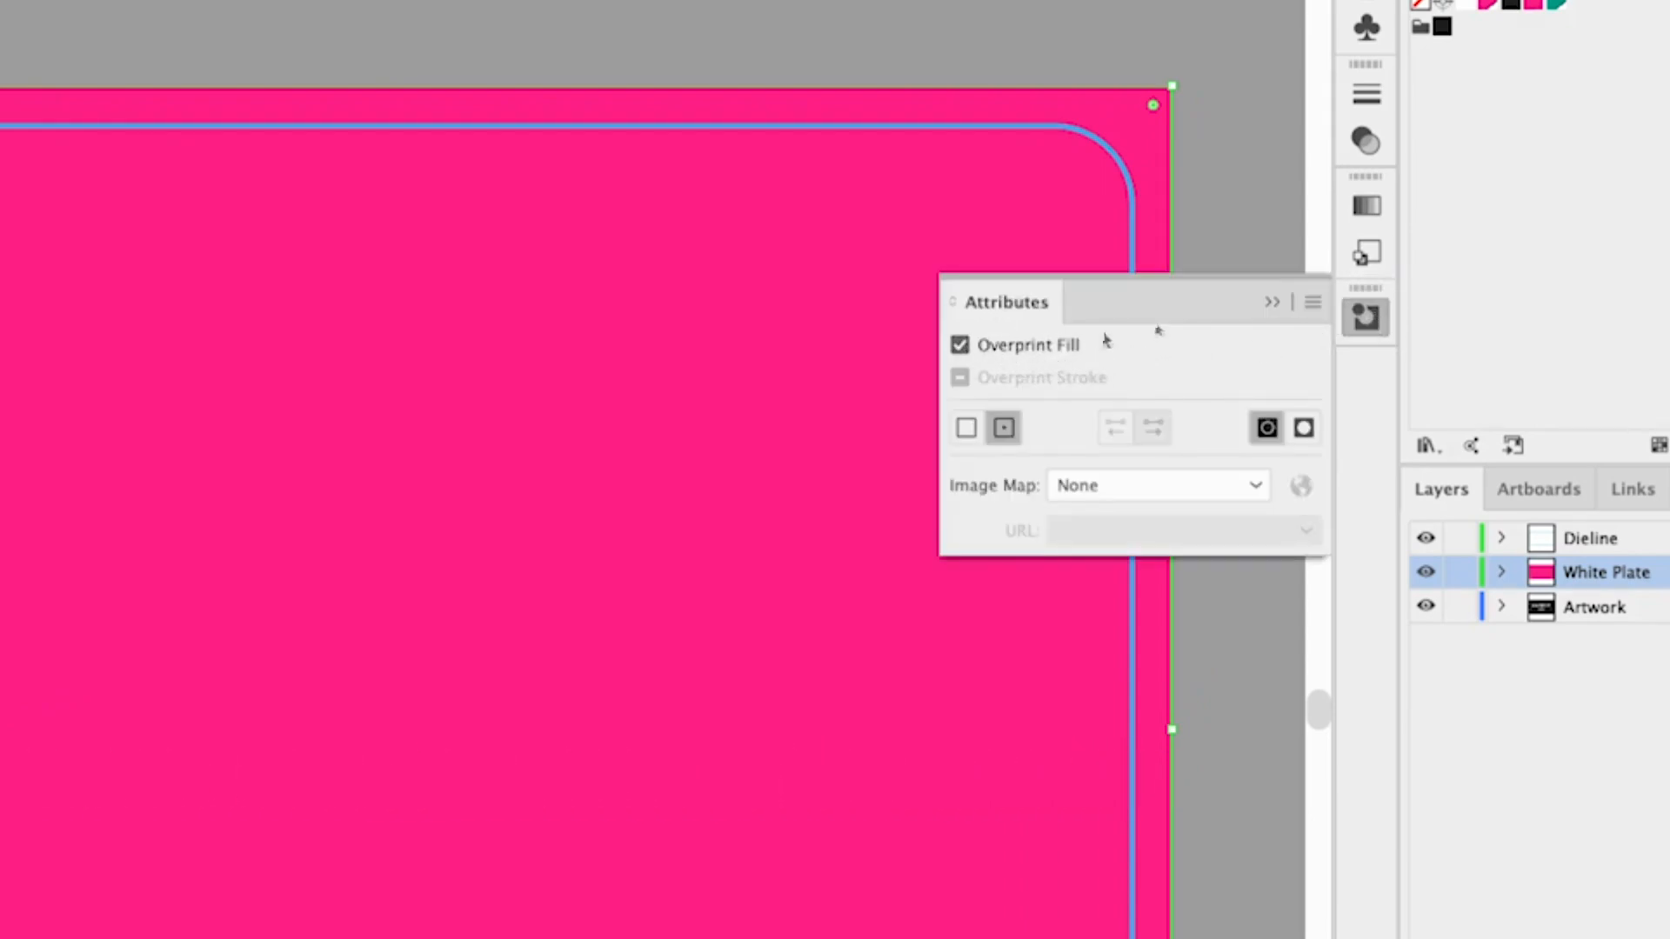
Step: Hide the White Plate layer so the artwork shows again
{"action": "left_click", "coordinate": [1270, 301]}
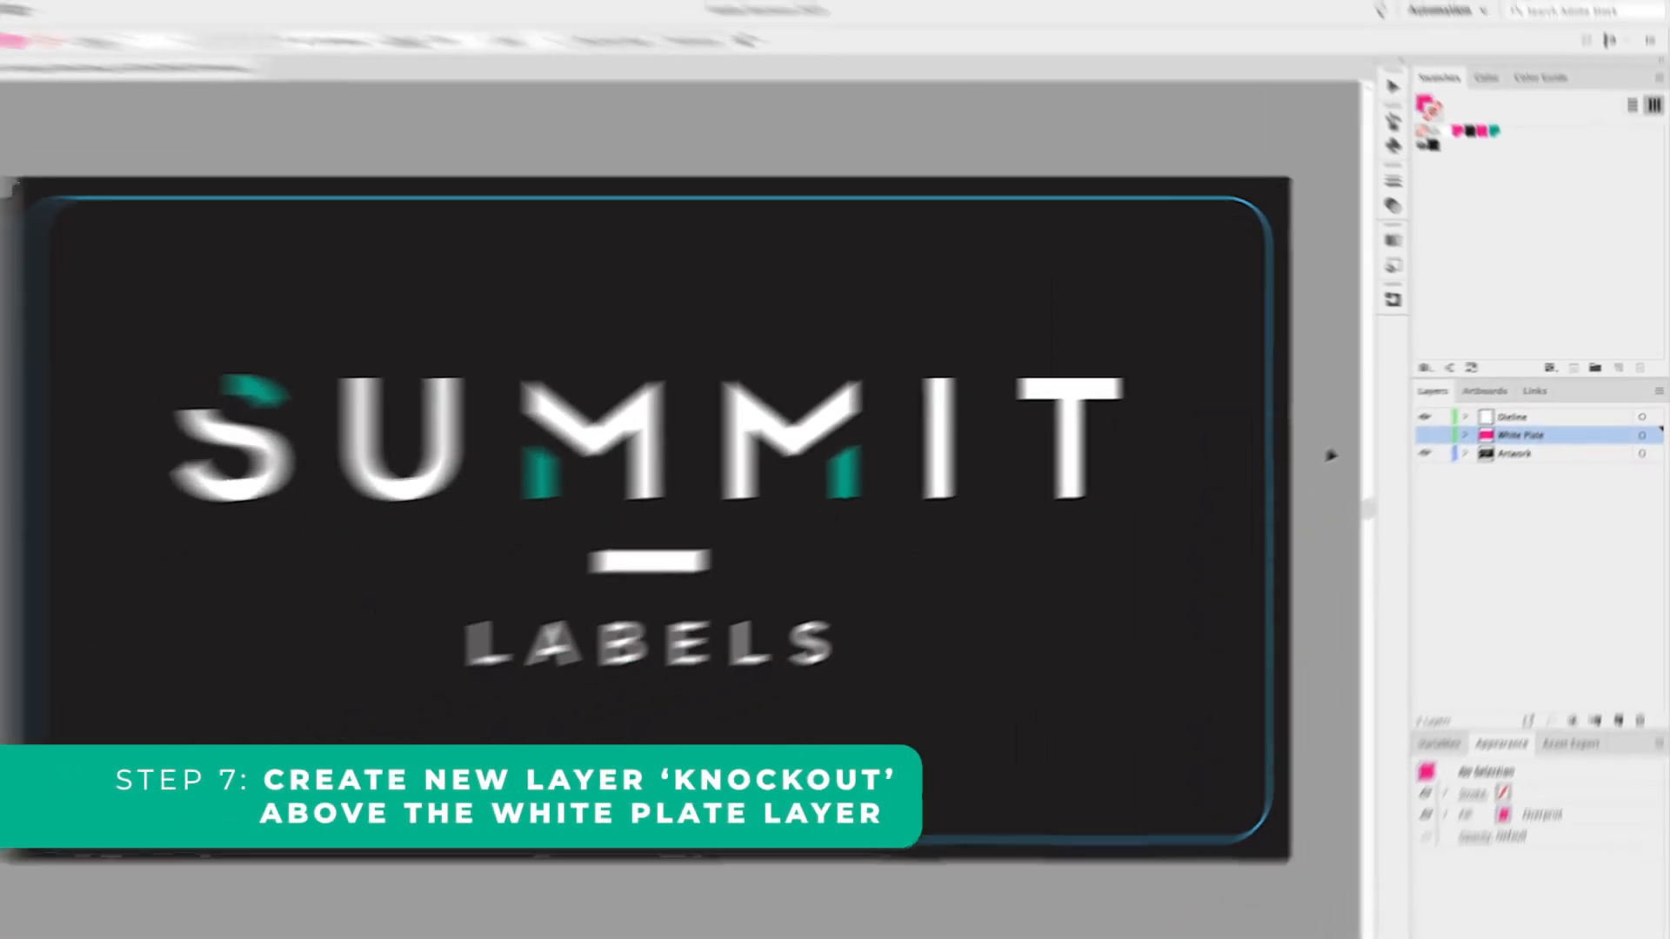
Step: Add a new layer above White Plate and rename it 'Knockout'
{"action": "left_click", "coordinate": [1611, 701]}
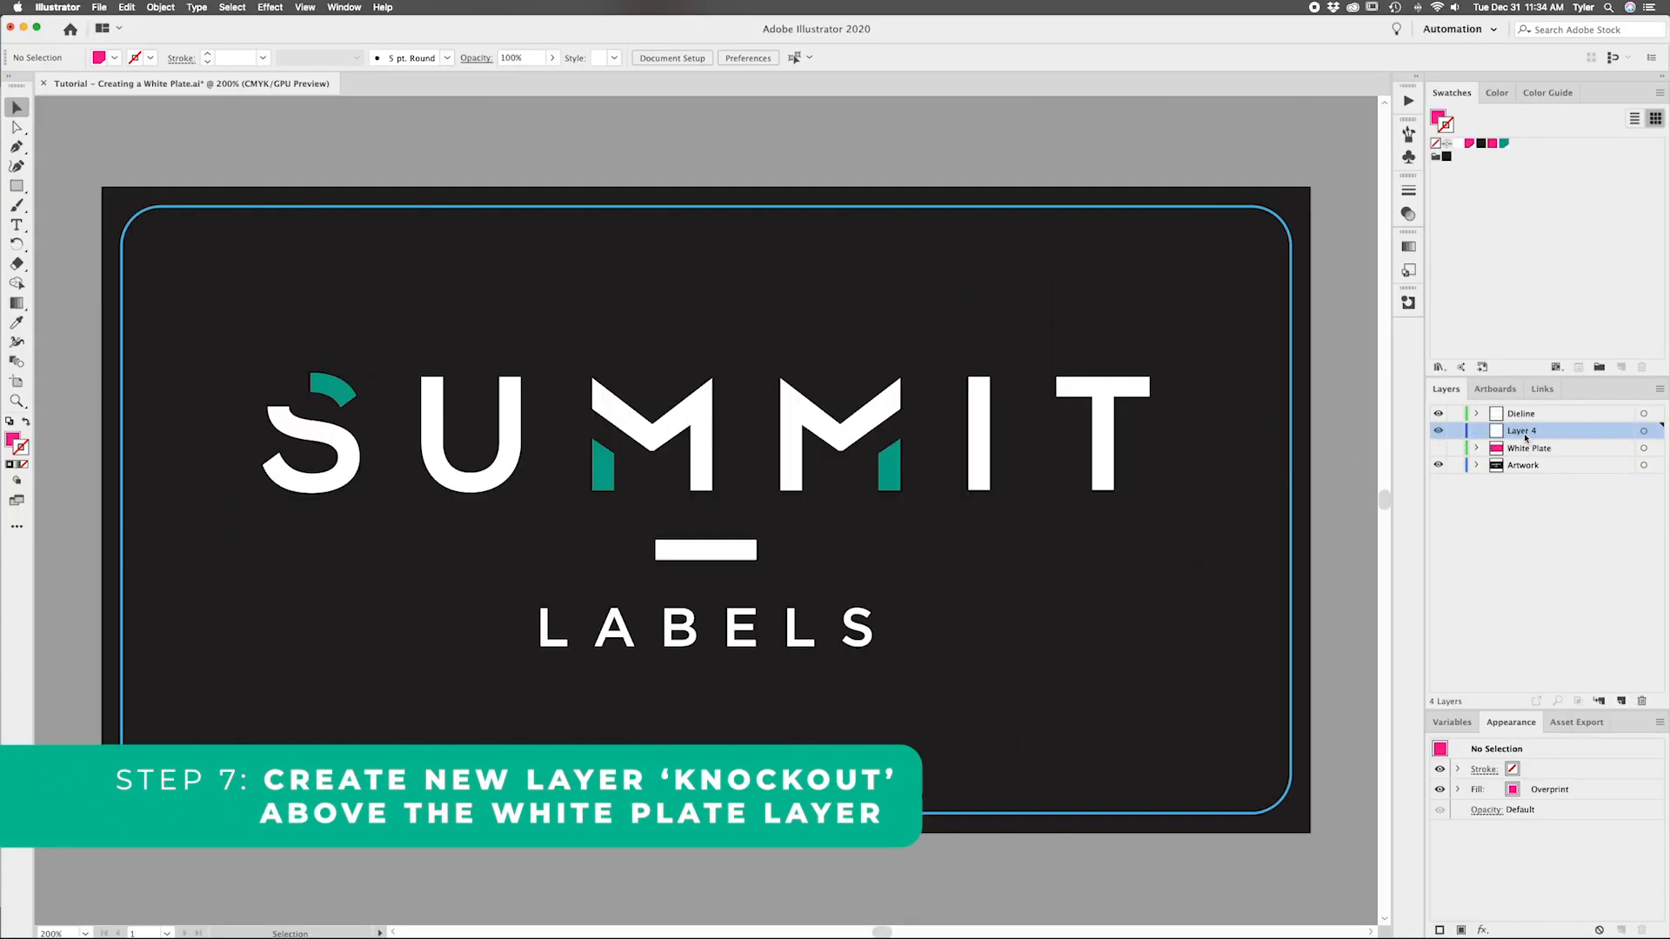
{"action": "double_click", "coordinate": [1520, 429]}
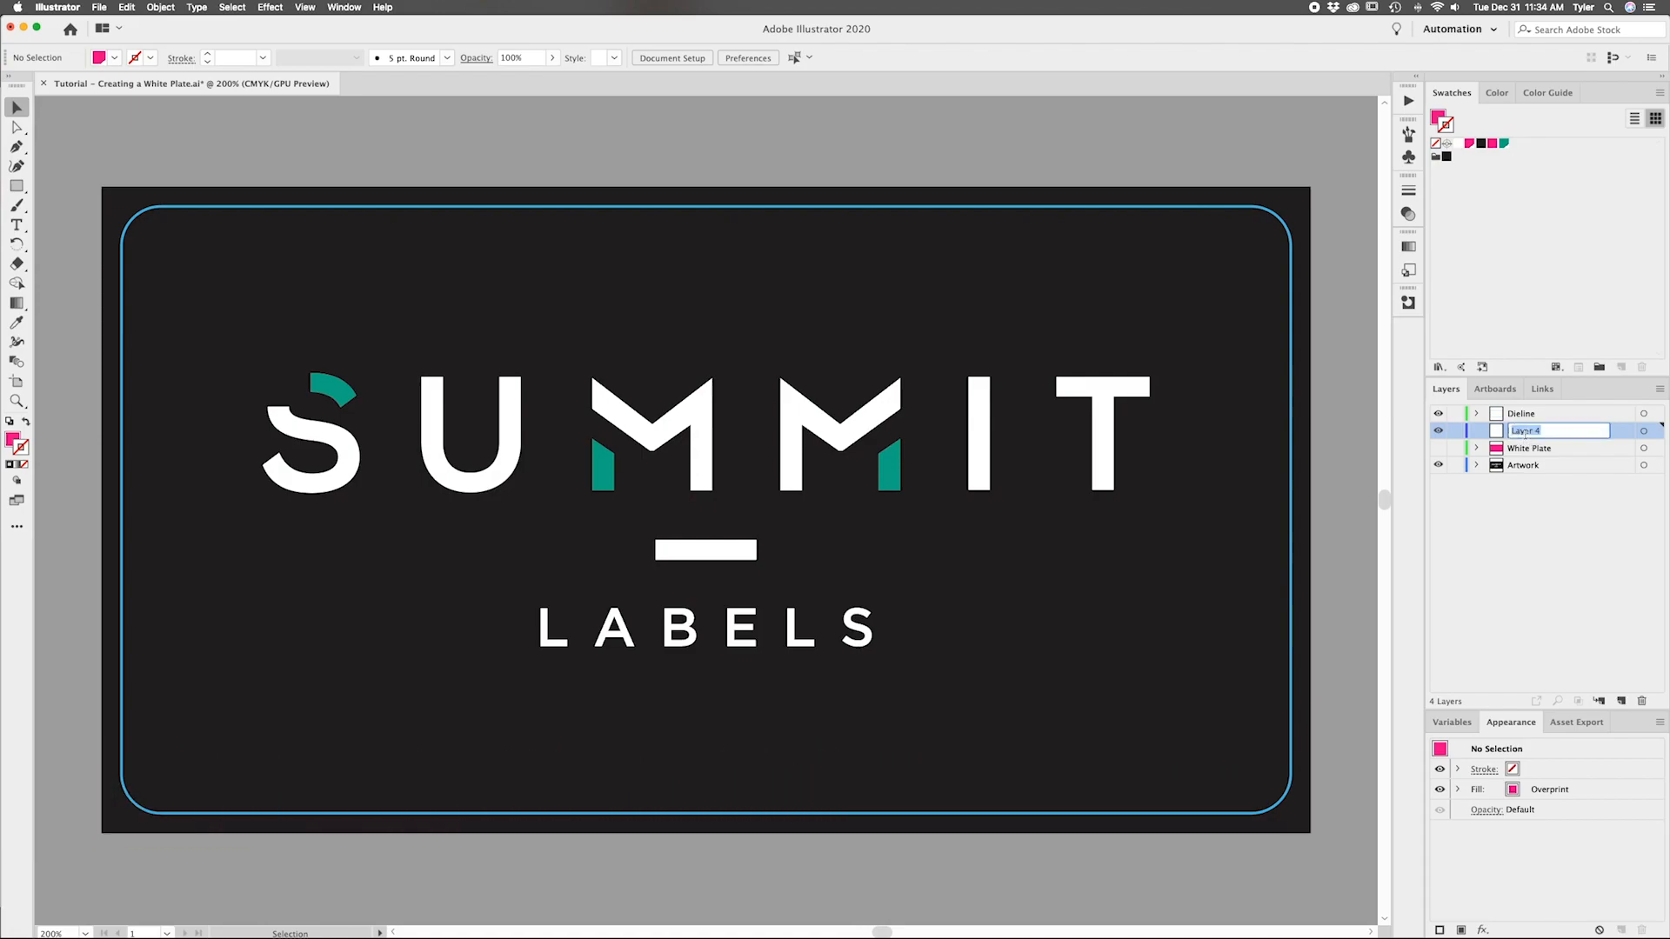
{"action": "type", "text": "k"}
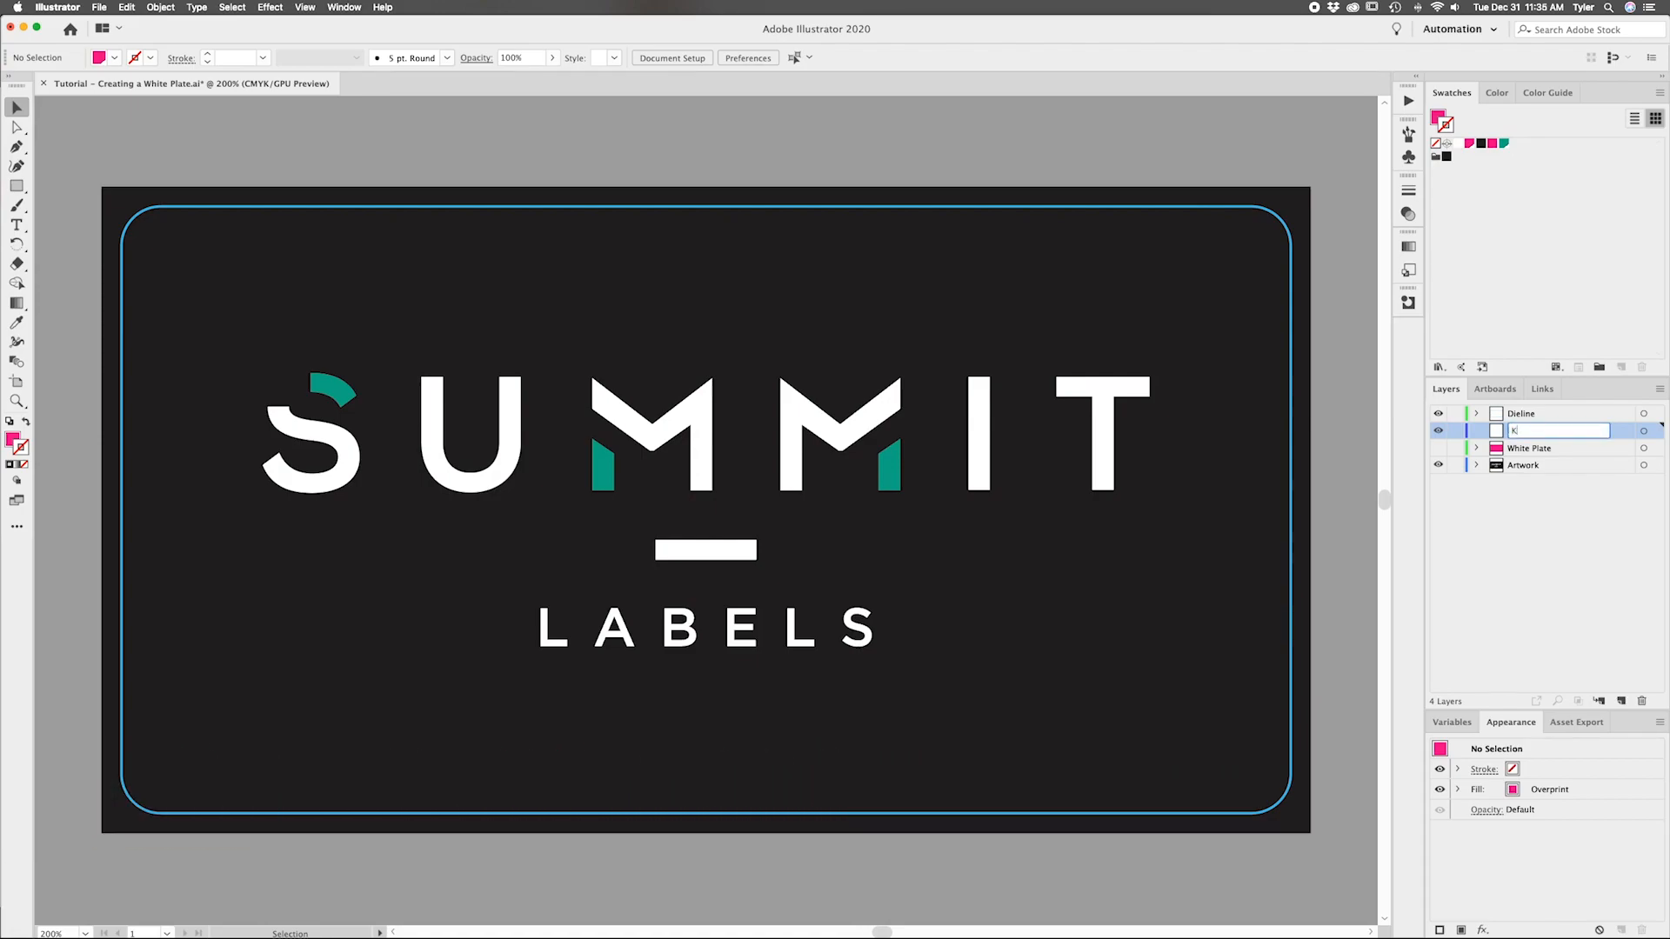
{"action": "type", "text": "Knockout"}
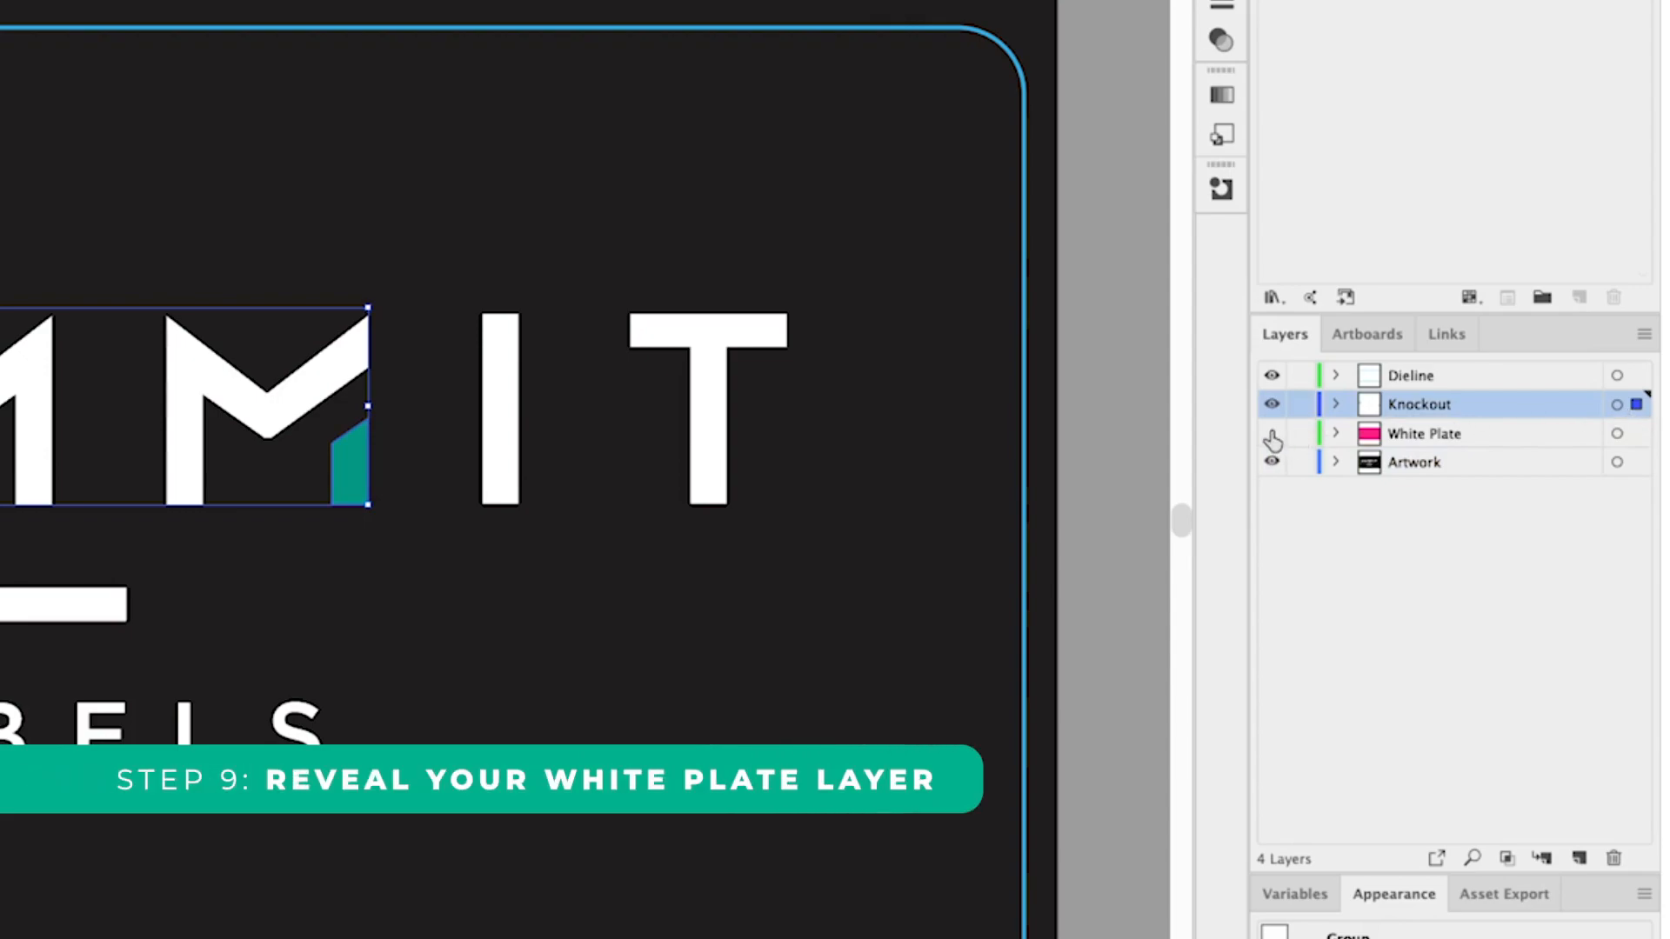
Step: Make the White Plate layer visible again beneath the teal Knockout pieces
{"action": "left_click", "coordinate": [1282, 433]}
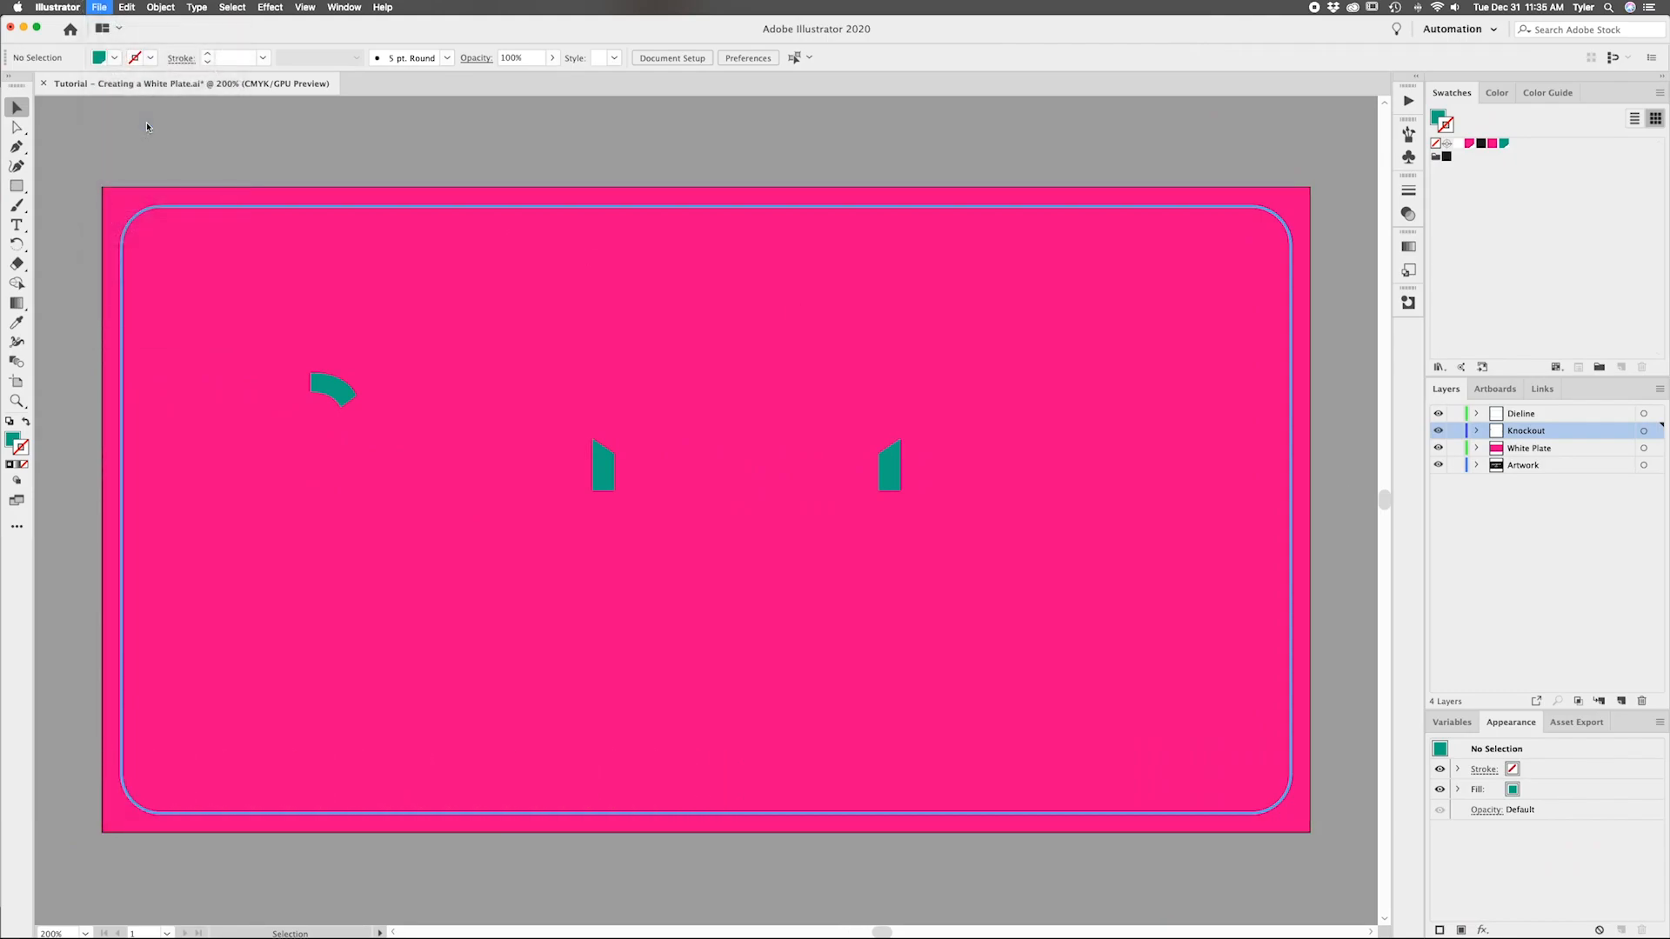
Step: Save the document as an Adobe Illustrator .ai file, accepting the default options
{"action": "left_click", "coordinate": [97, 7]}
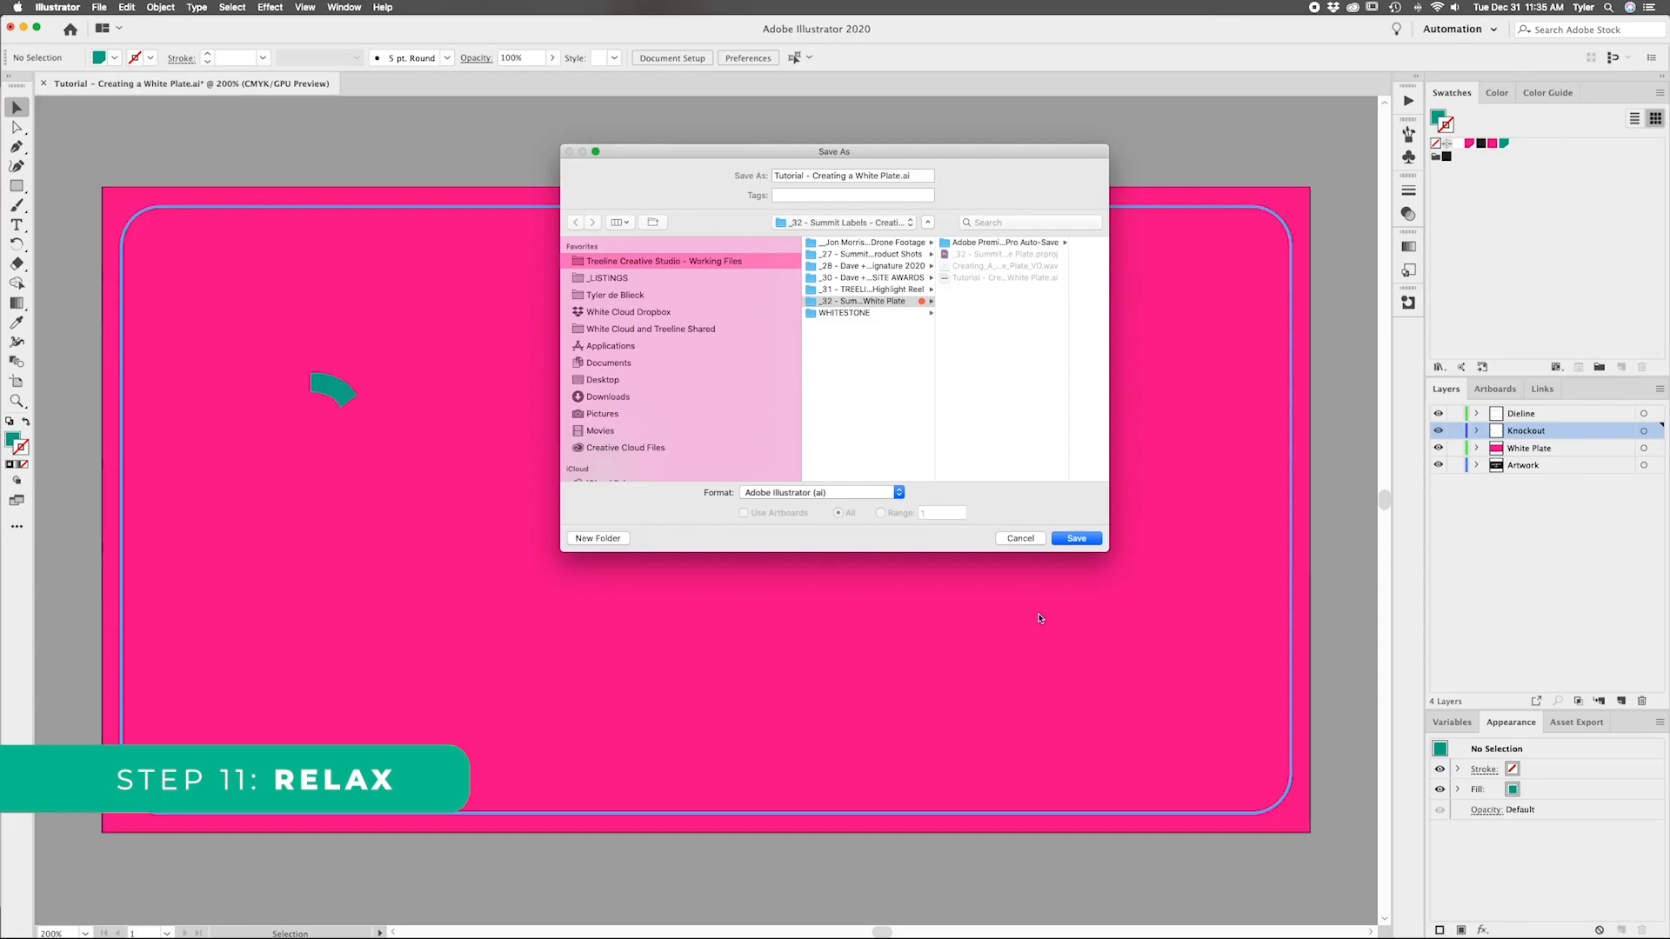
{"action": "left_click", "coordinate": [1075, 538]}
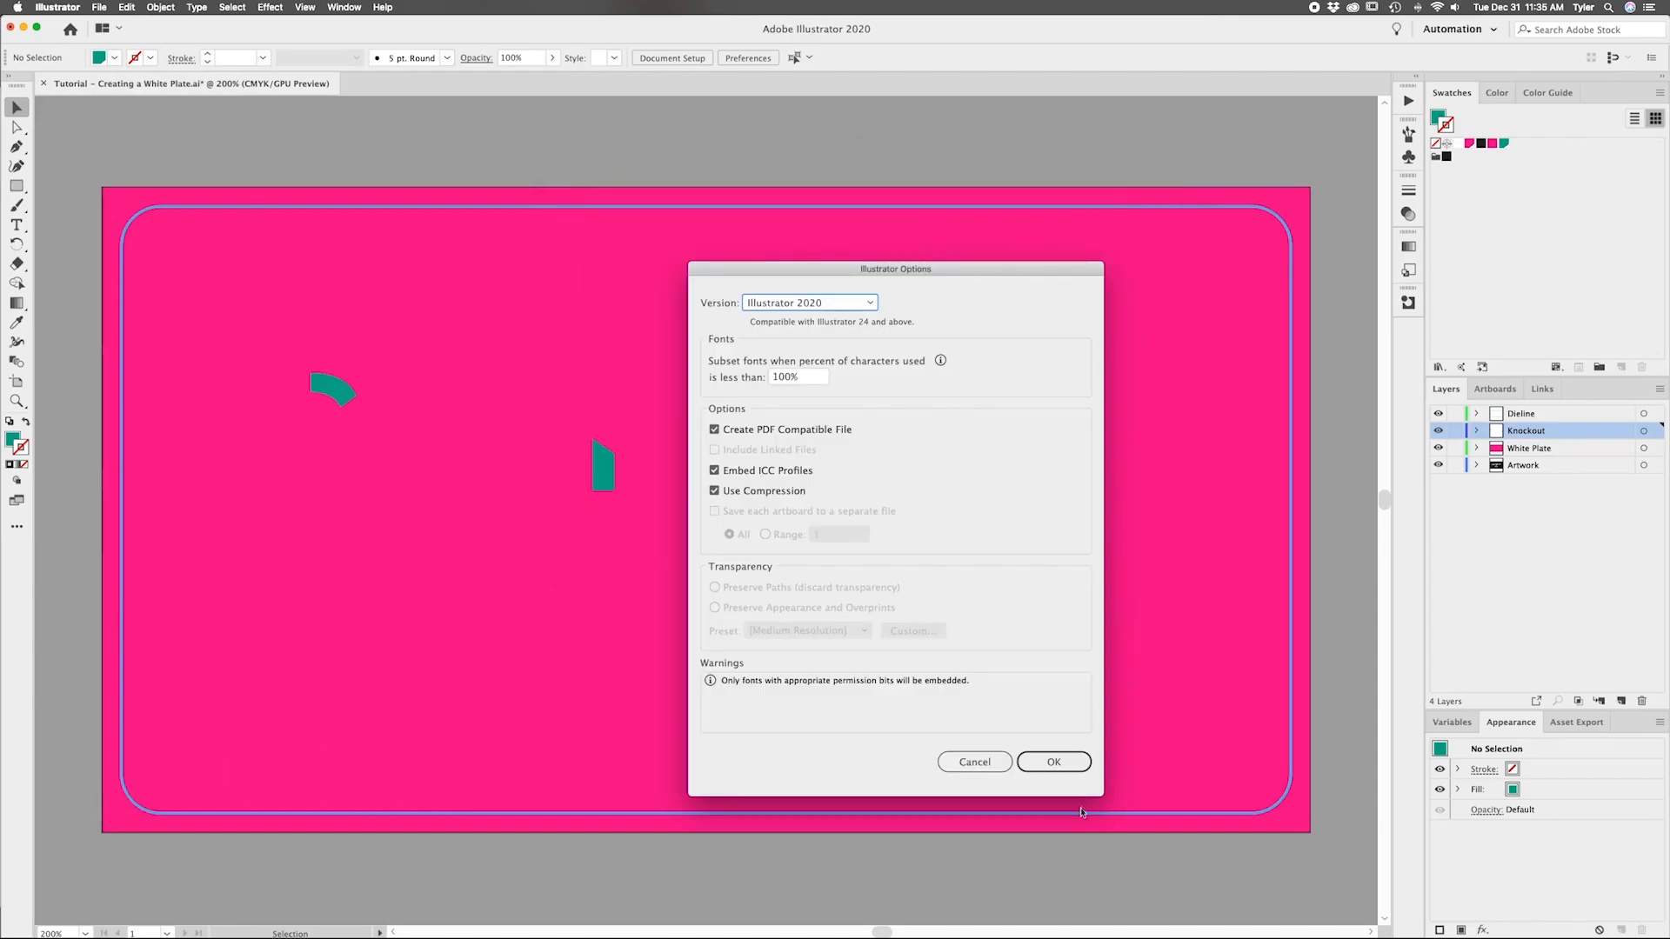
{"action": "left_click", "coordinate": [1052, 761]}
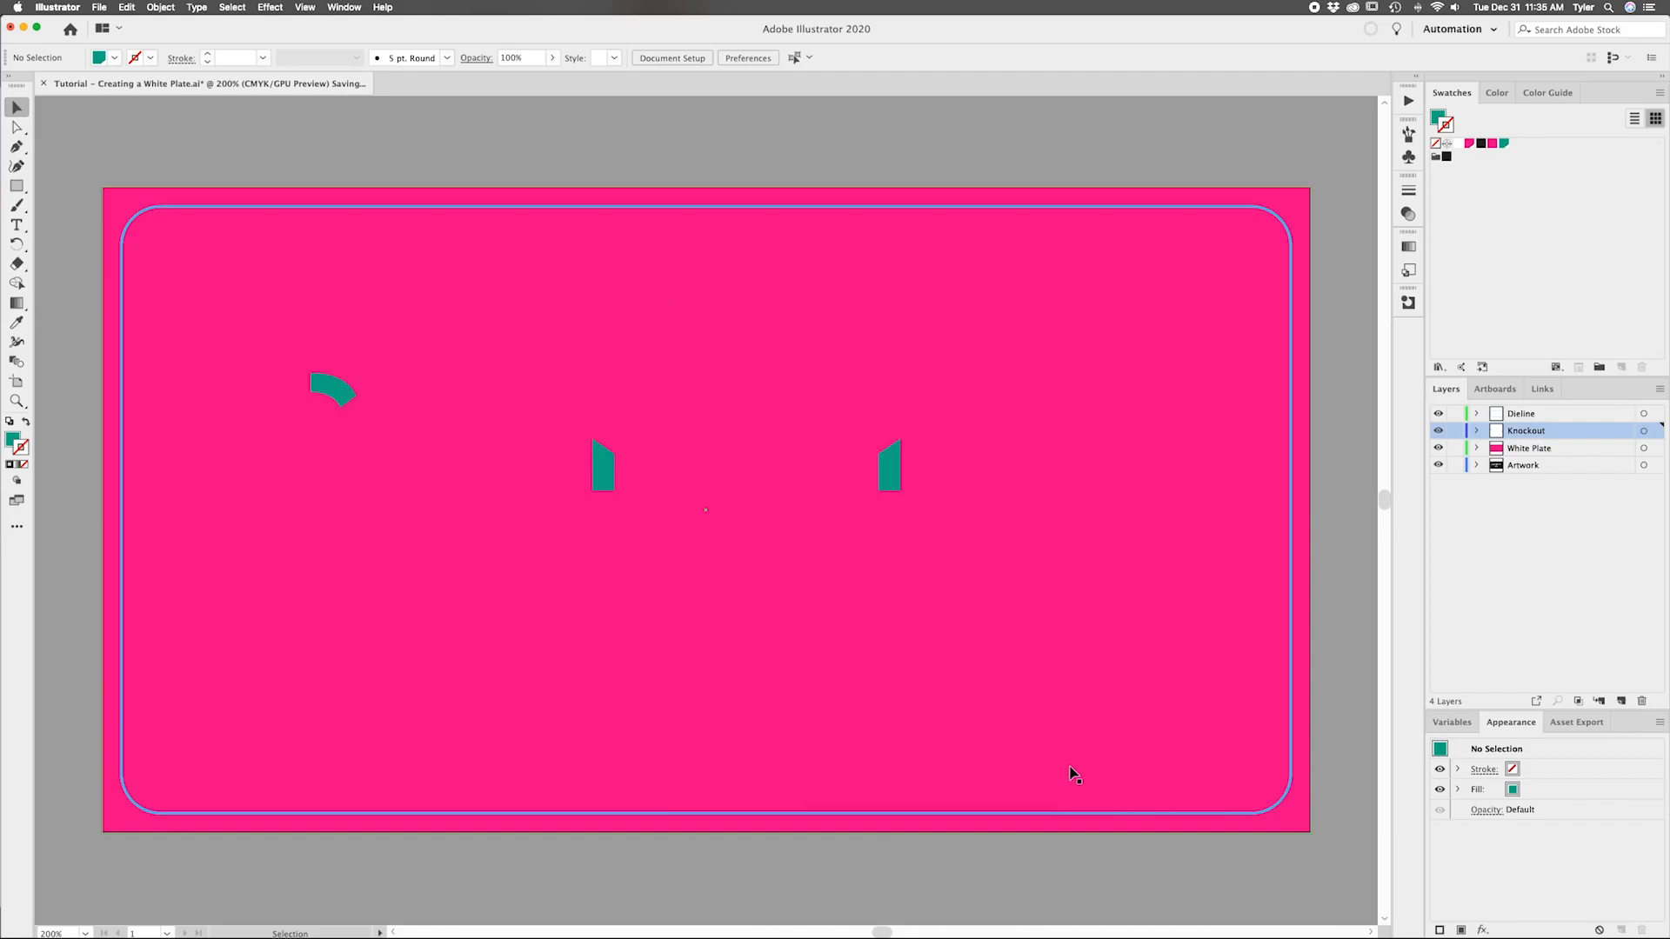